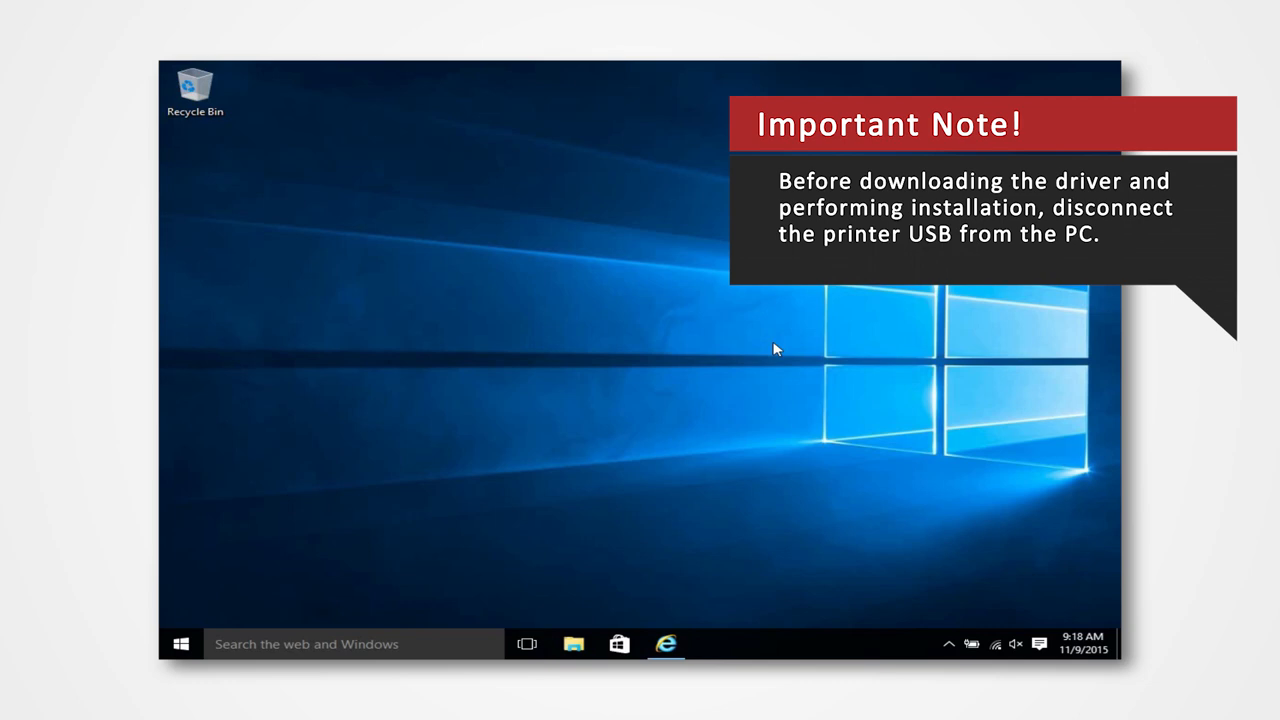
Browse Professional Printers > Photo Printing and Finishing Solutions to the CP-D70DW page
key("Win+Pause")
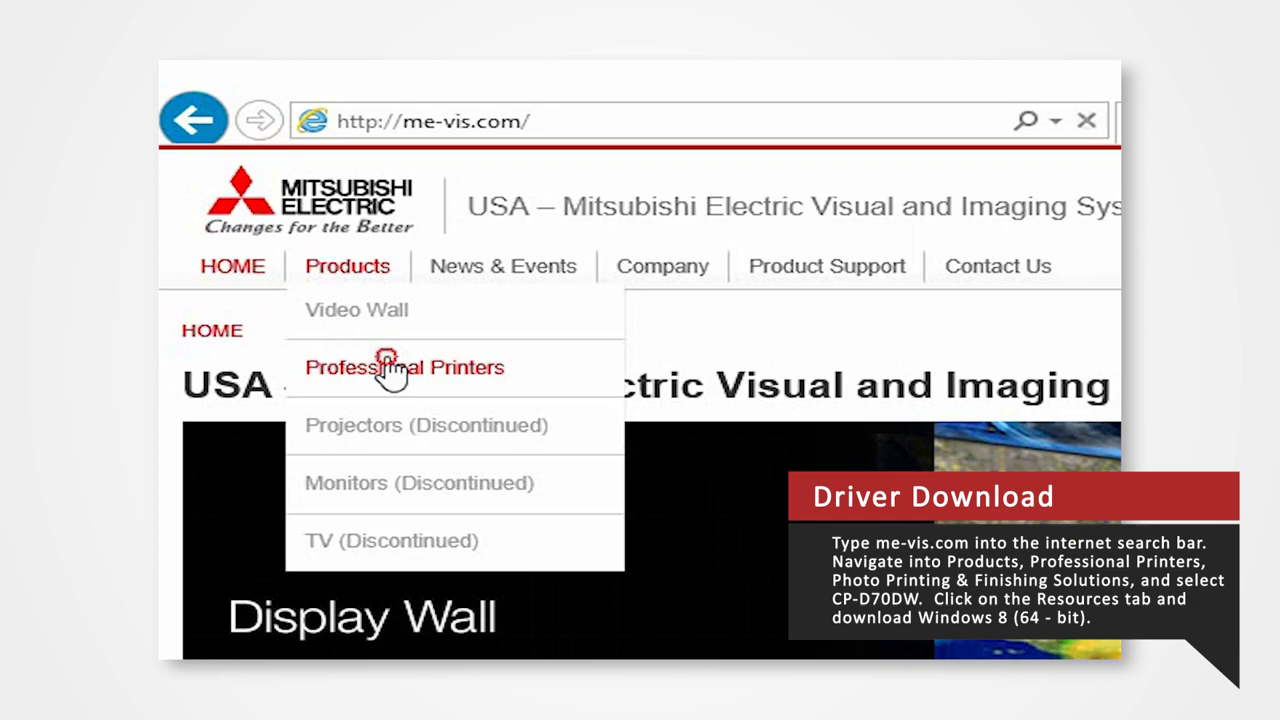
left_click(394, 367)
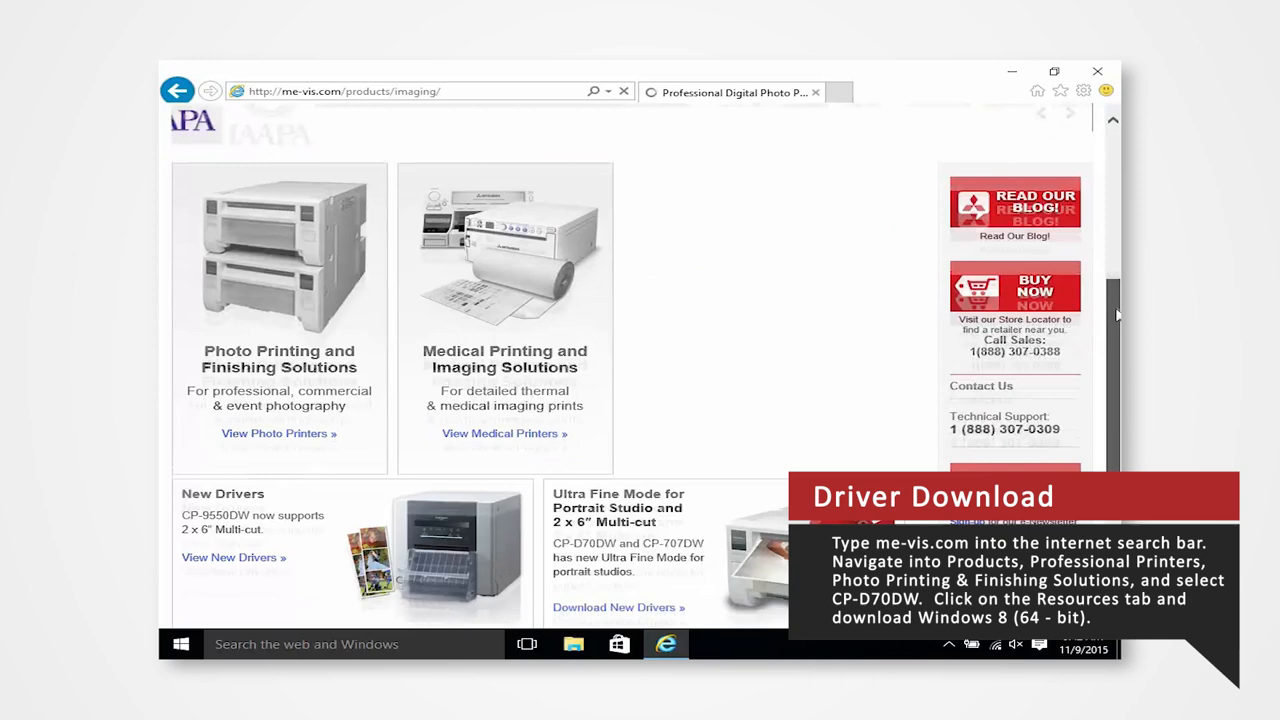
left_click(278, 433)
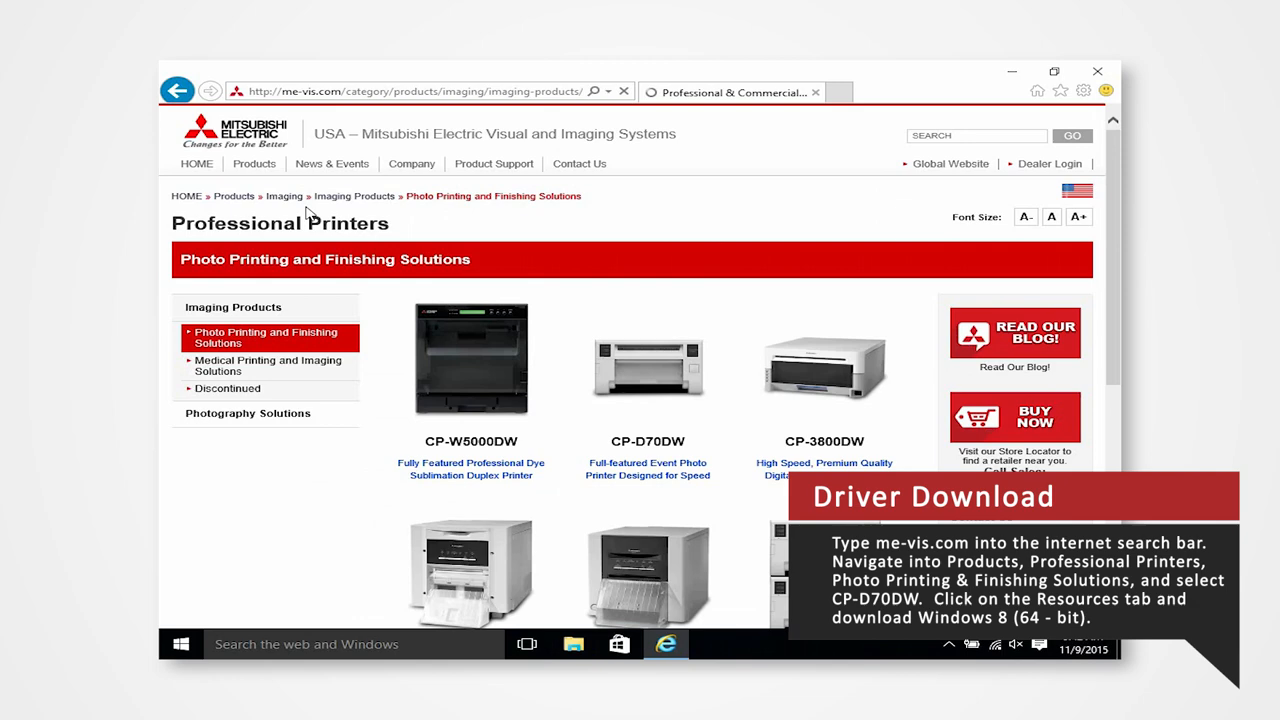
left_click(647, 362)
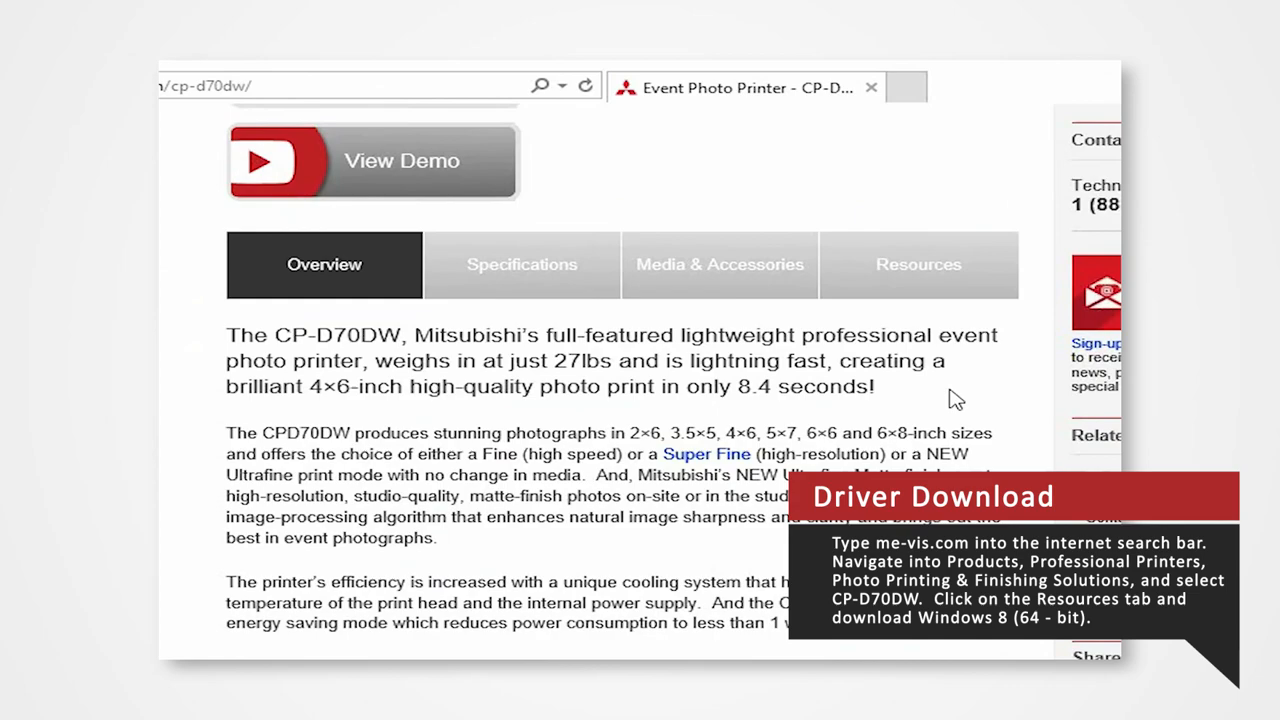
Save CPD70V_x64_Ver250WT.zip from the Resources tab to the desktop, then minimize the browser
left_click(919, 264)
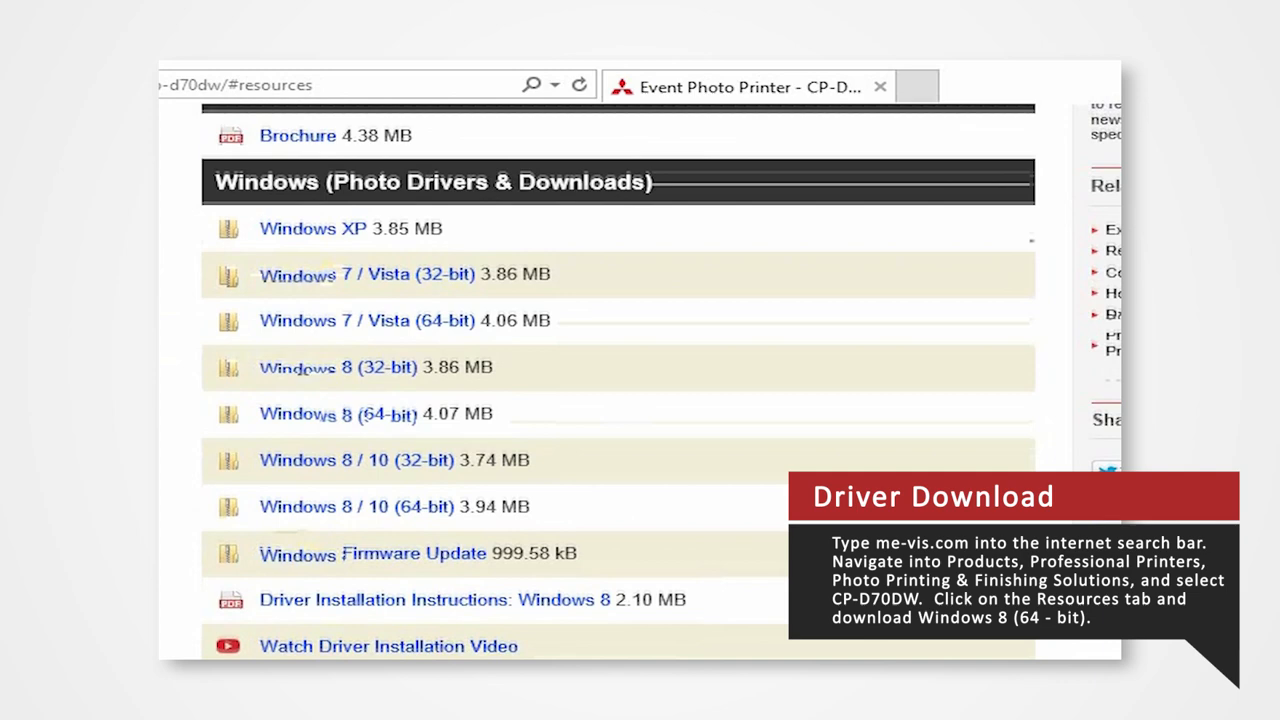
scroll("down", 3)
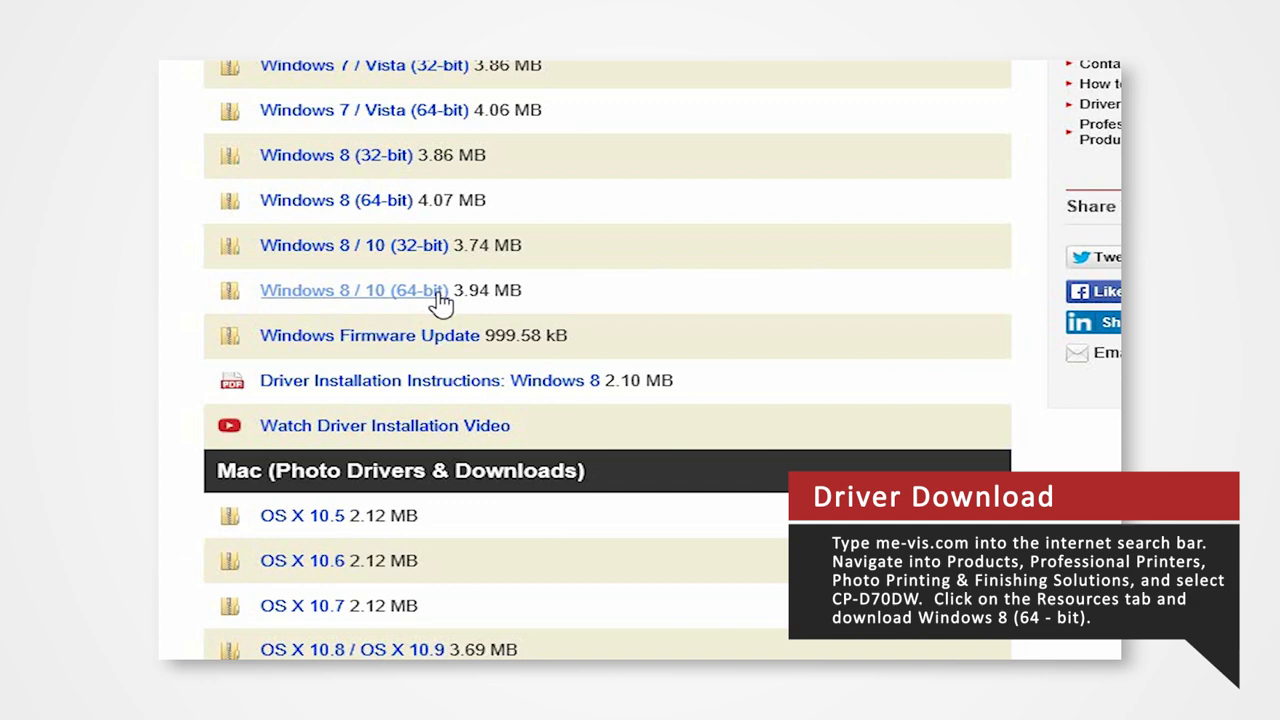
left_click(352, 290)
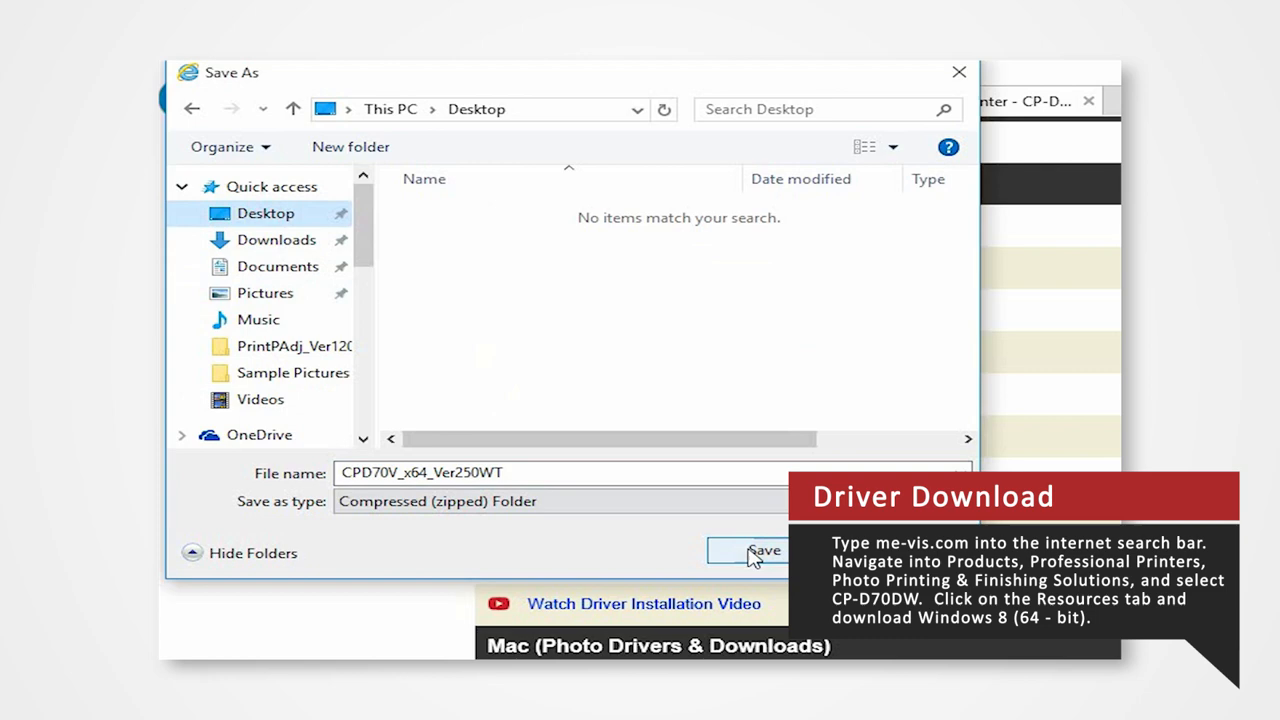
left_click(763, 551)
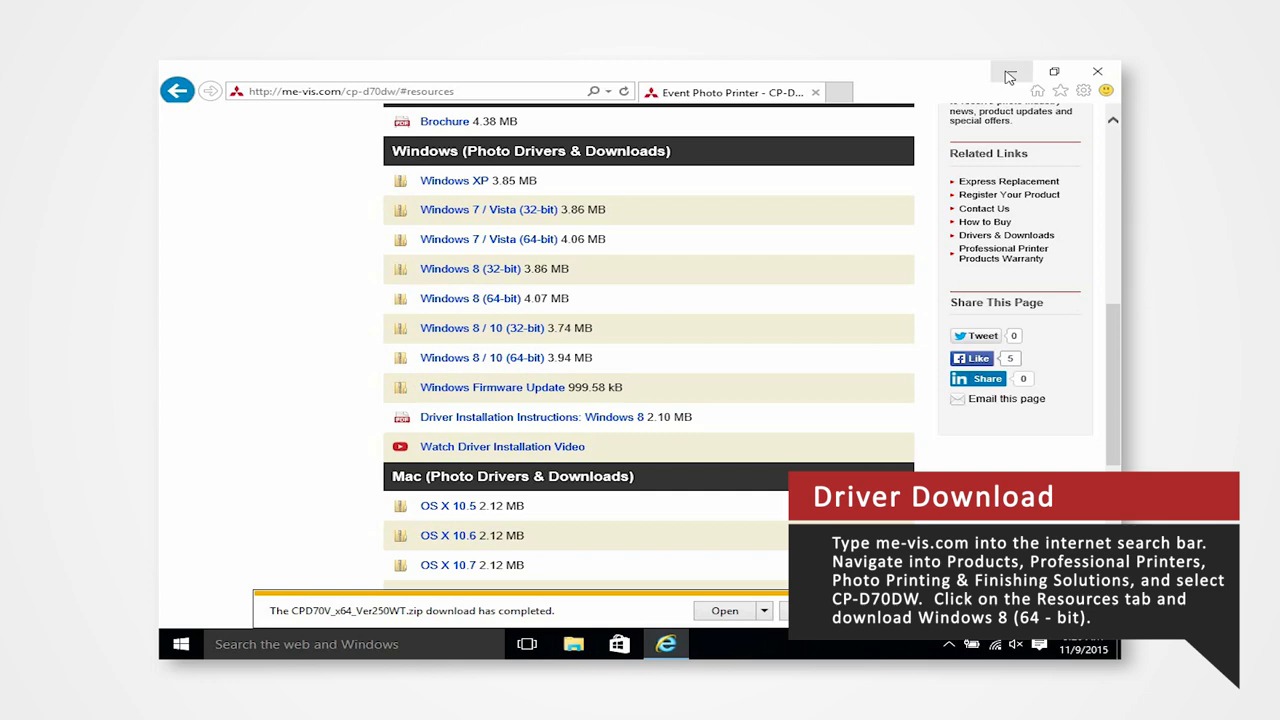
left_click(1094, 70)
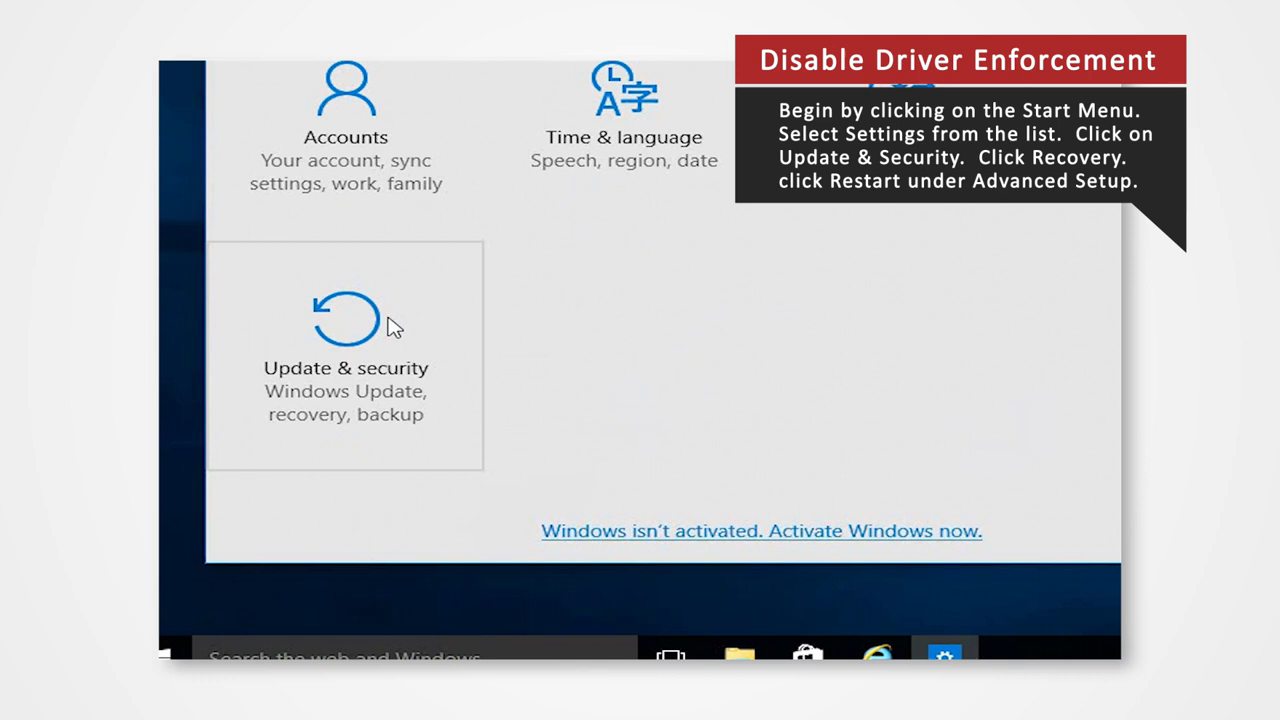
Use Restart now under Update & security > Recovery > Advanced startup
left_click(345, 360)
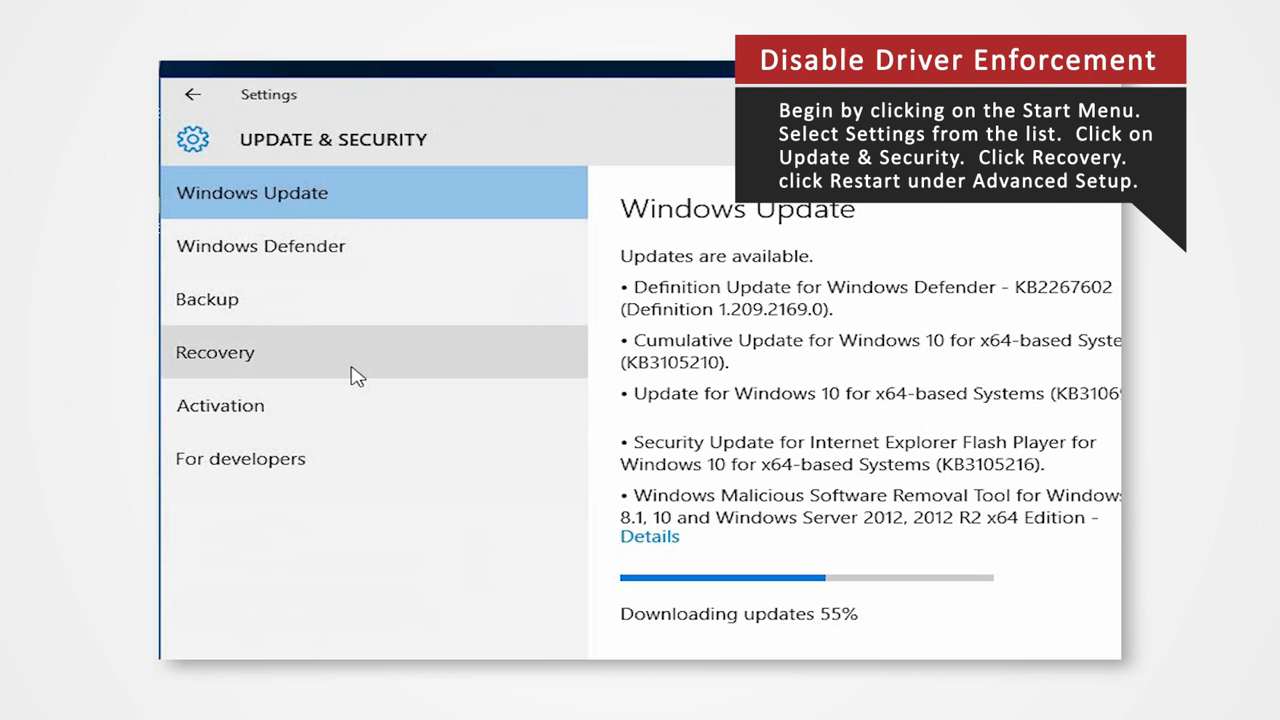
left_click(215, 352)
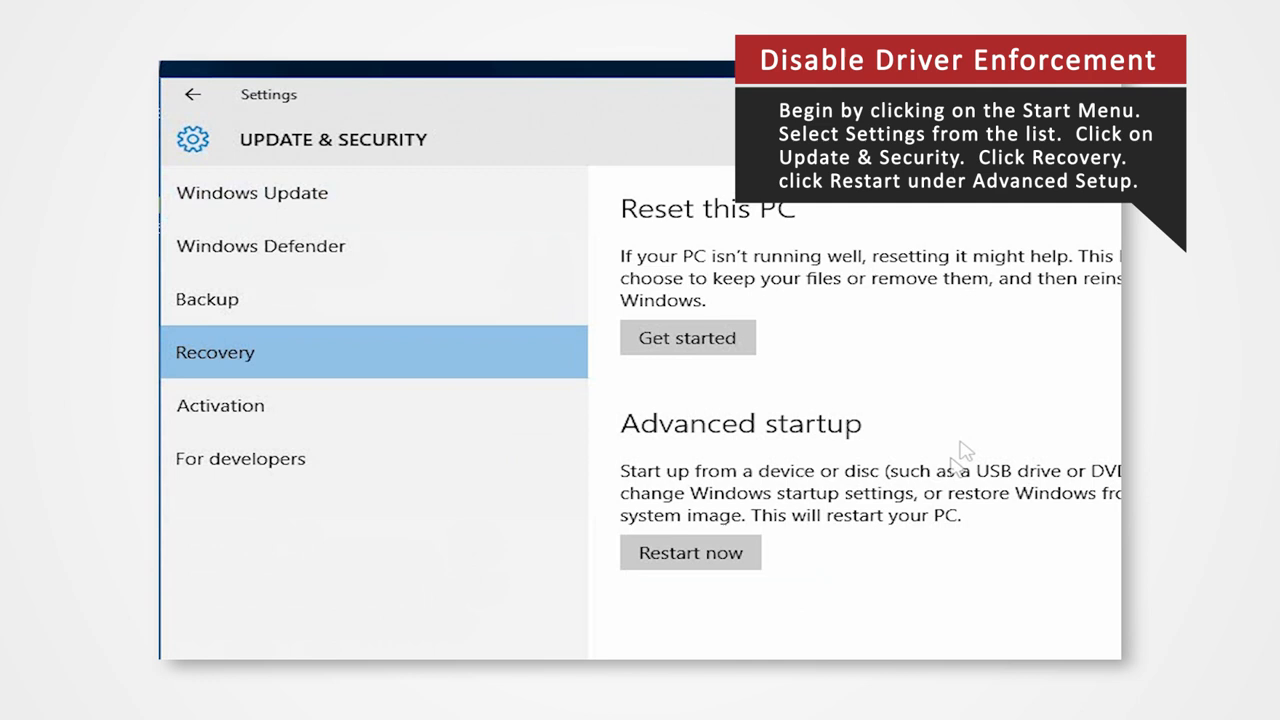
left_click(690, 552)
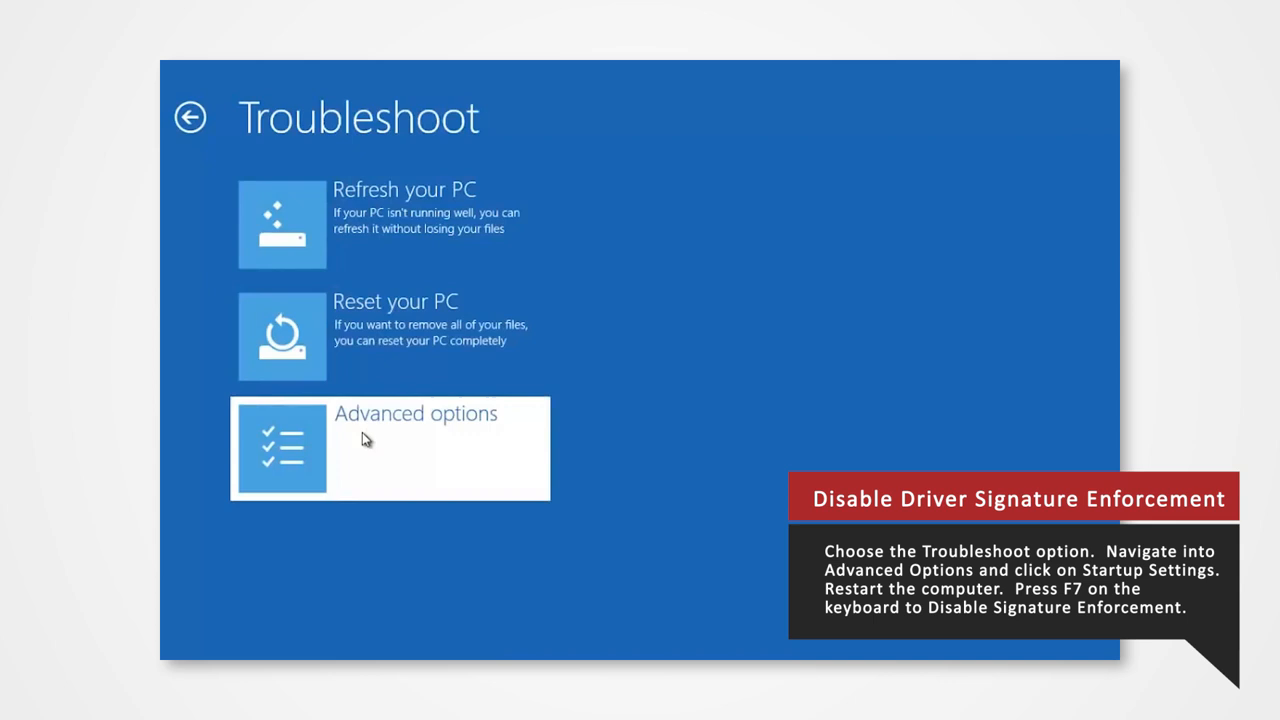
Restart from Advanced options > Startup Settings to boot with driver signature enforcement off
left_click(388, 447)
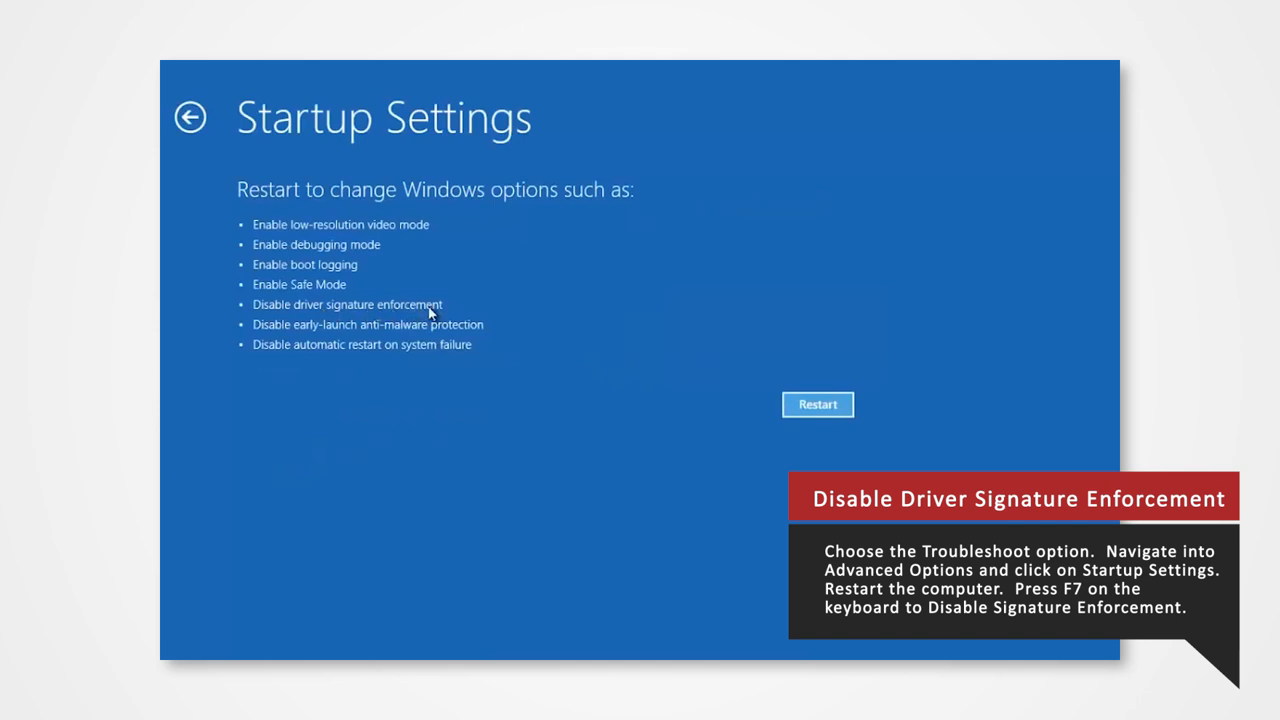
left_click(817, 404)
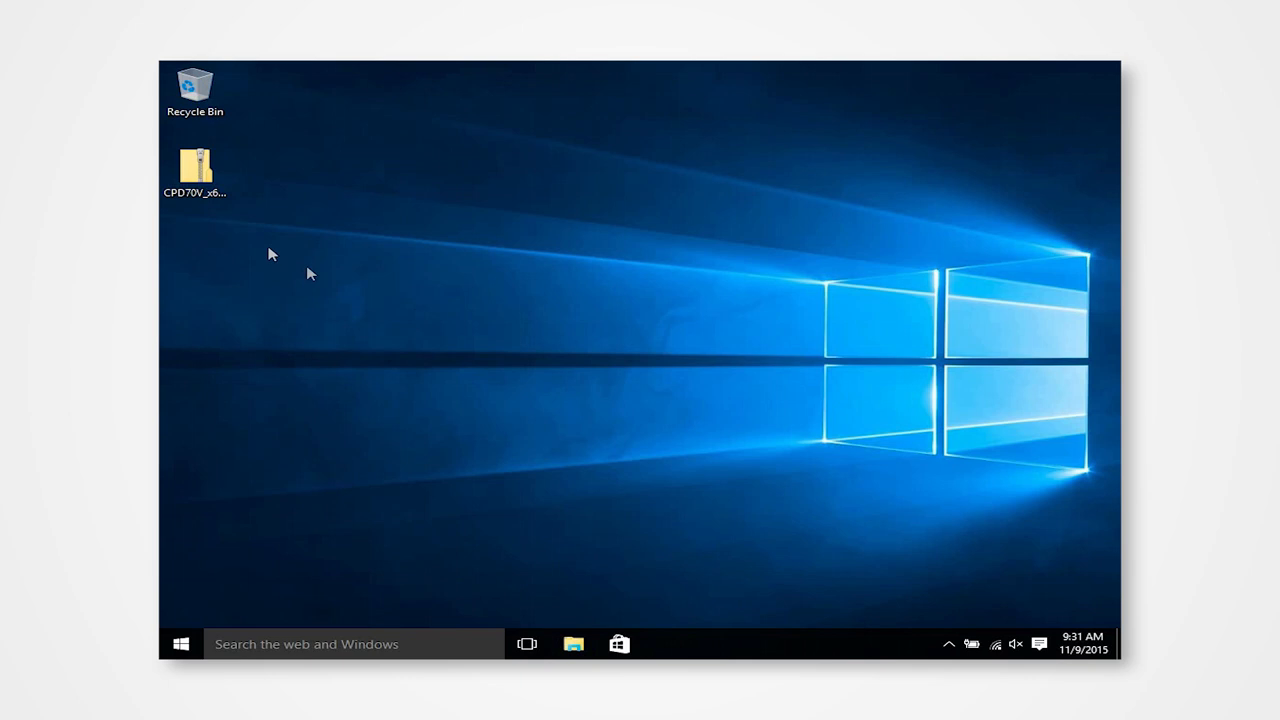
Extract All files from the CPD70V_x64_Ver250WT zip into a desktop folder
right_click(195, 160)
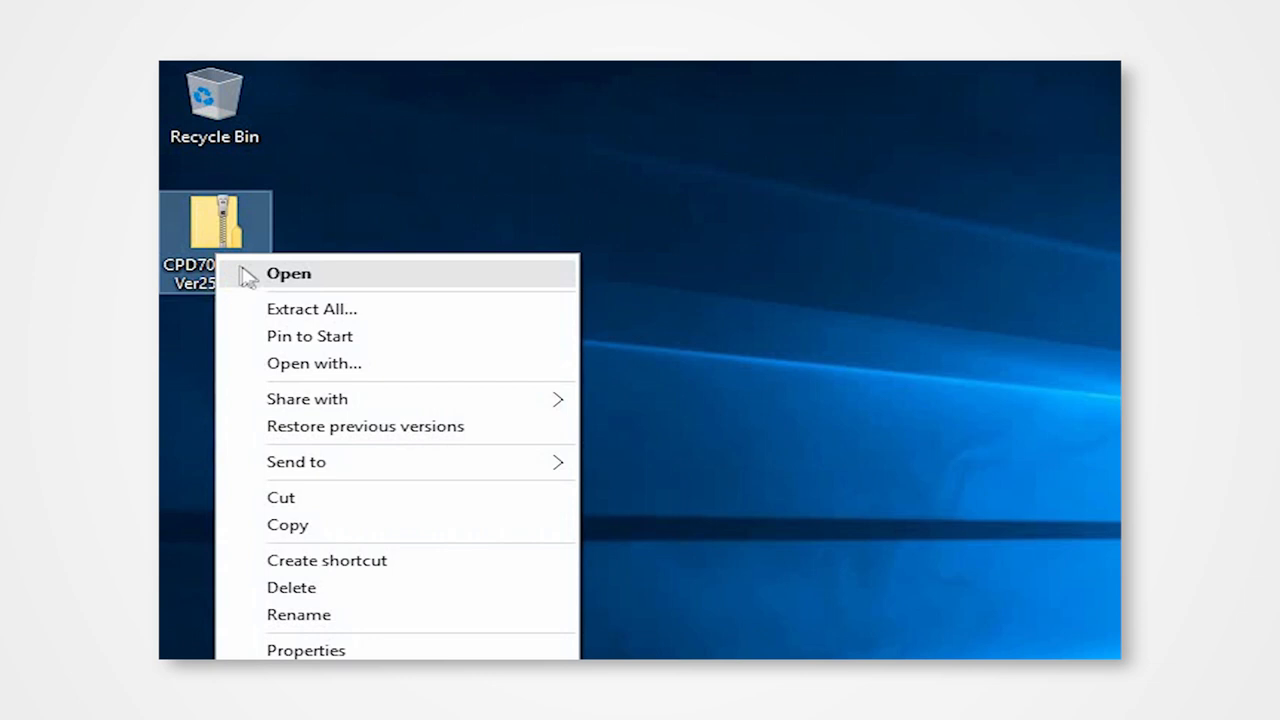
left_click(311, 308)
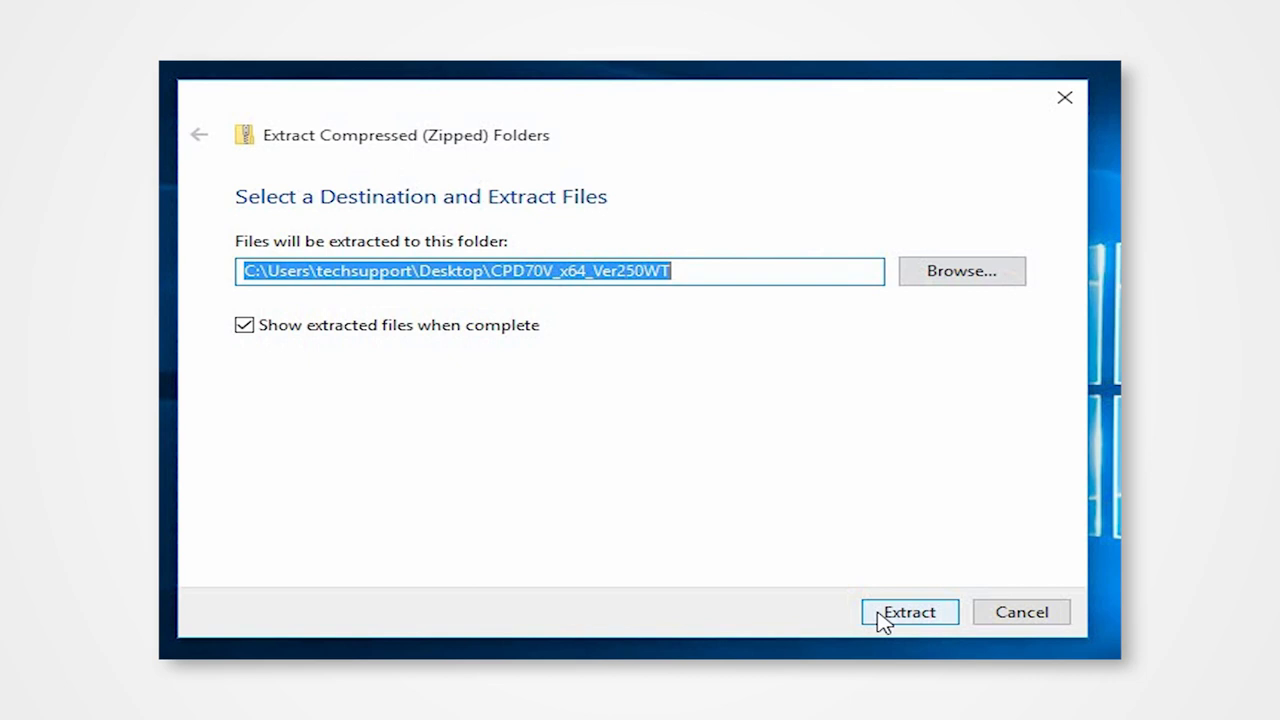
left_click(908, 611)
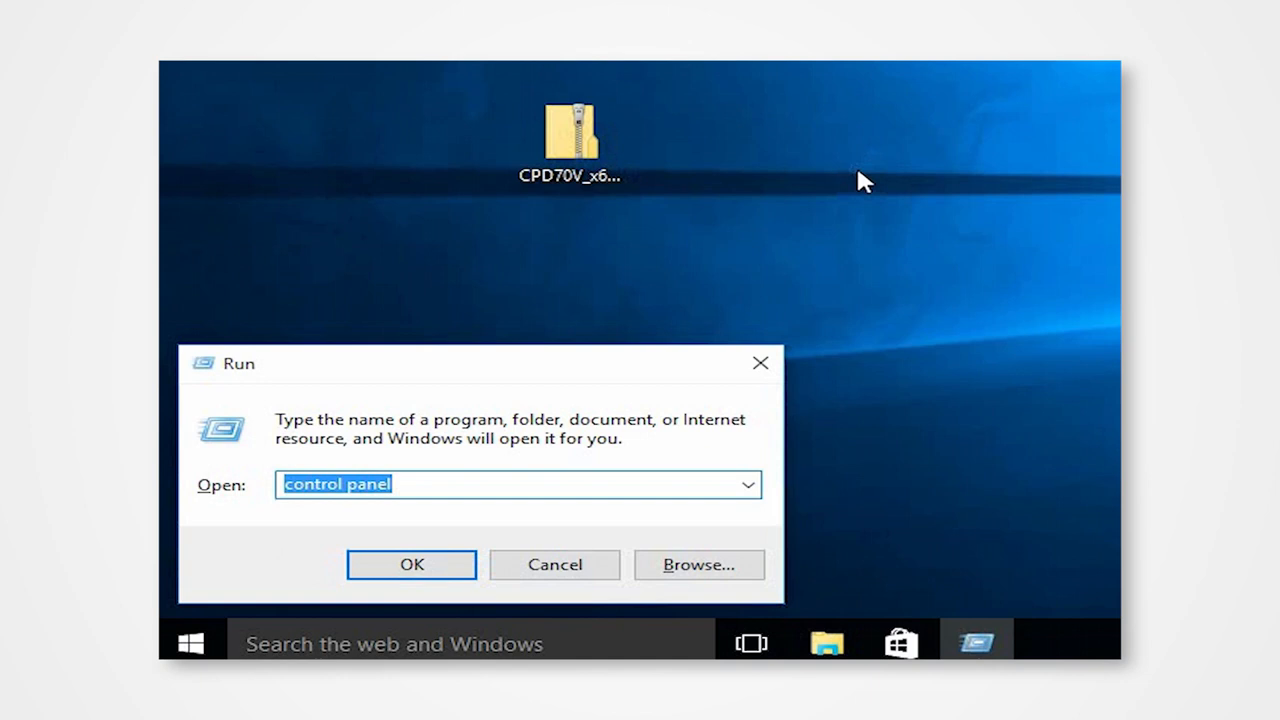
Run control panel and go to Print server properties to add a driver
type("c")
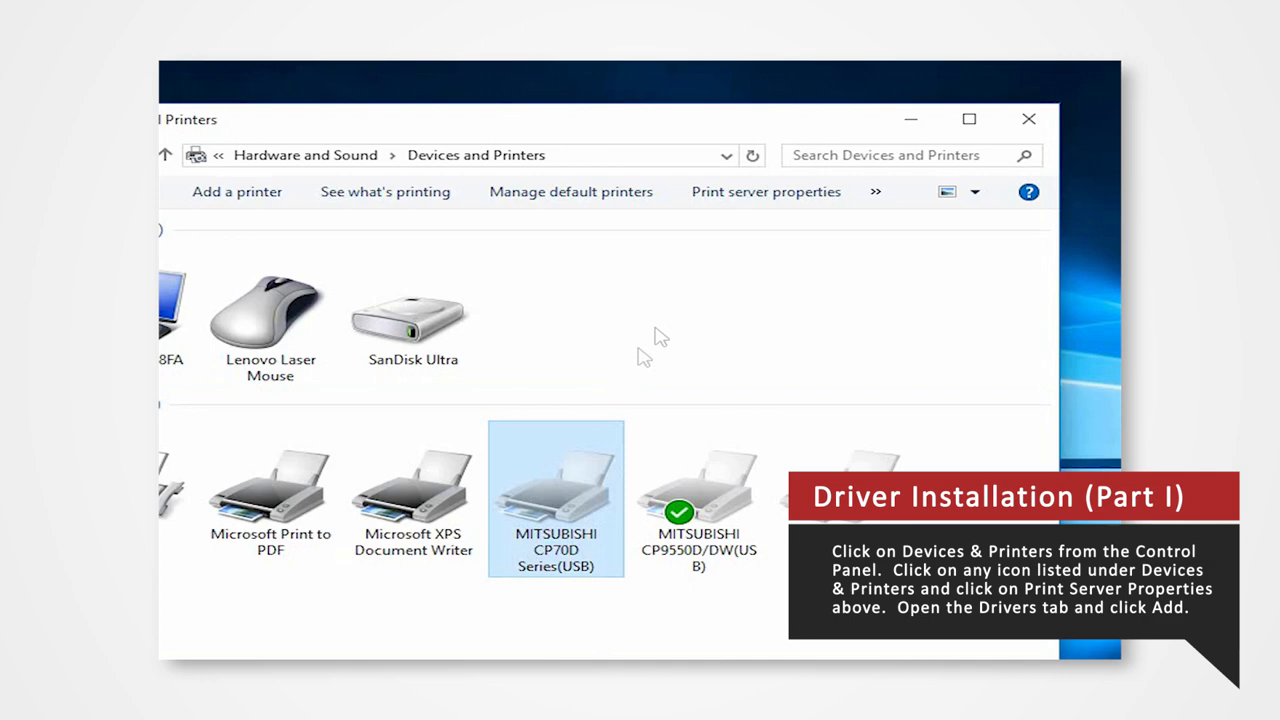
left_click(766, 191)
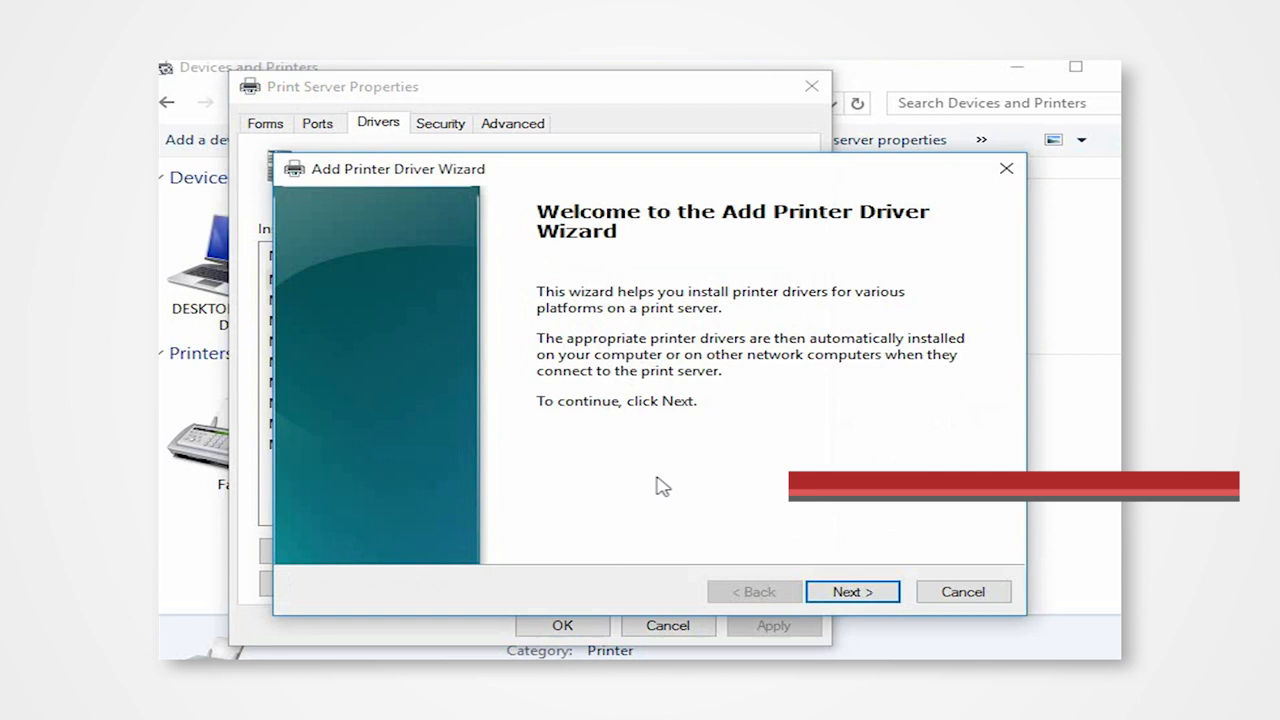
Choose x64 and load the CP70D Series(USB) .inf from the extracted folder
left_click(852, 591)
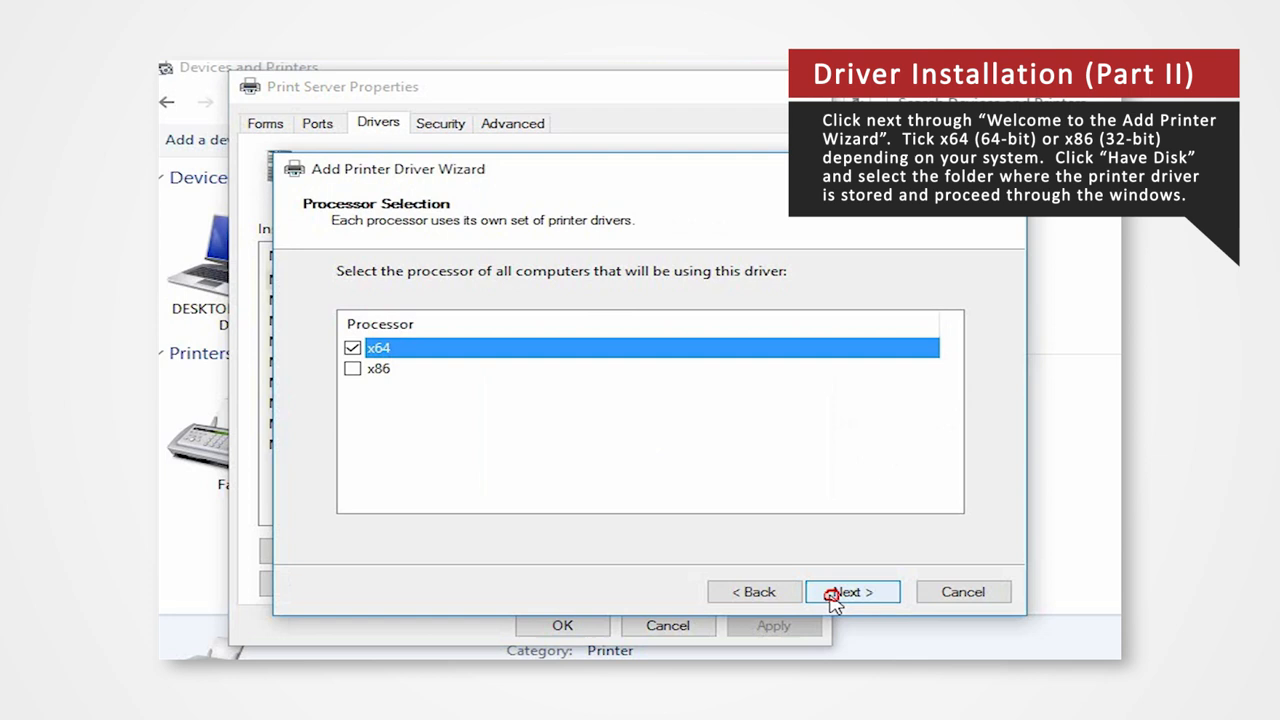
mouse_move(400, 378)
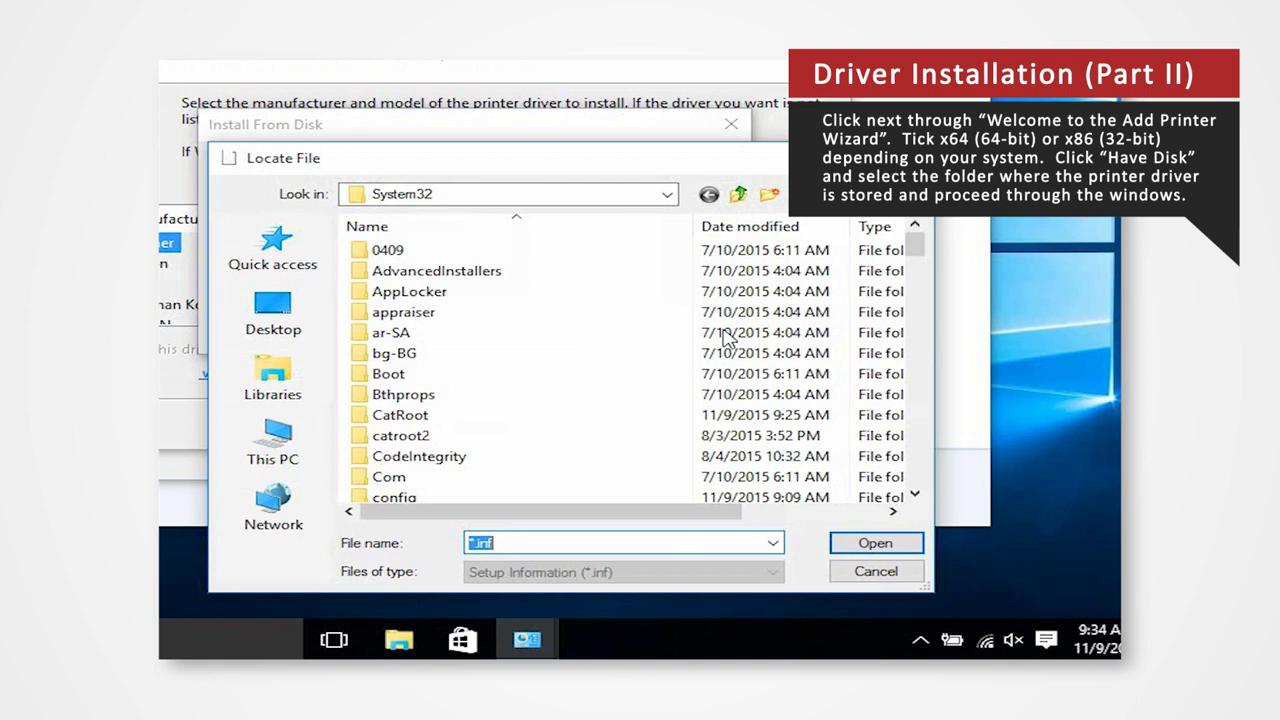
left_click(272, 312)
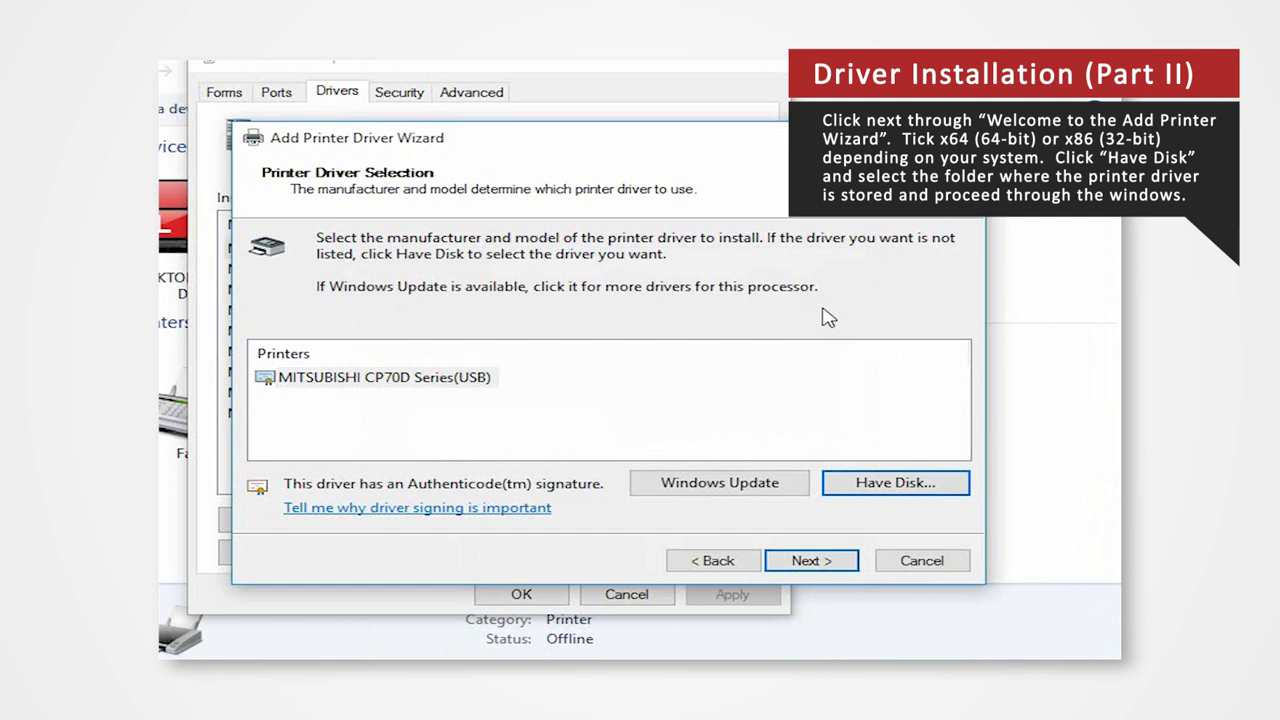
Accept MITSUBISHI CP70D Series(USB) and finish installing the x64 driver
left_click(812, 560)
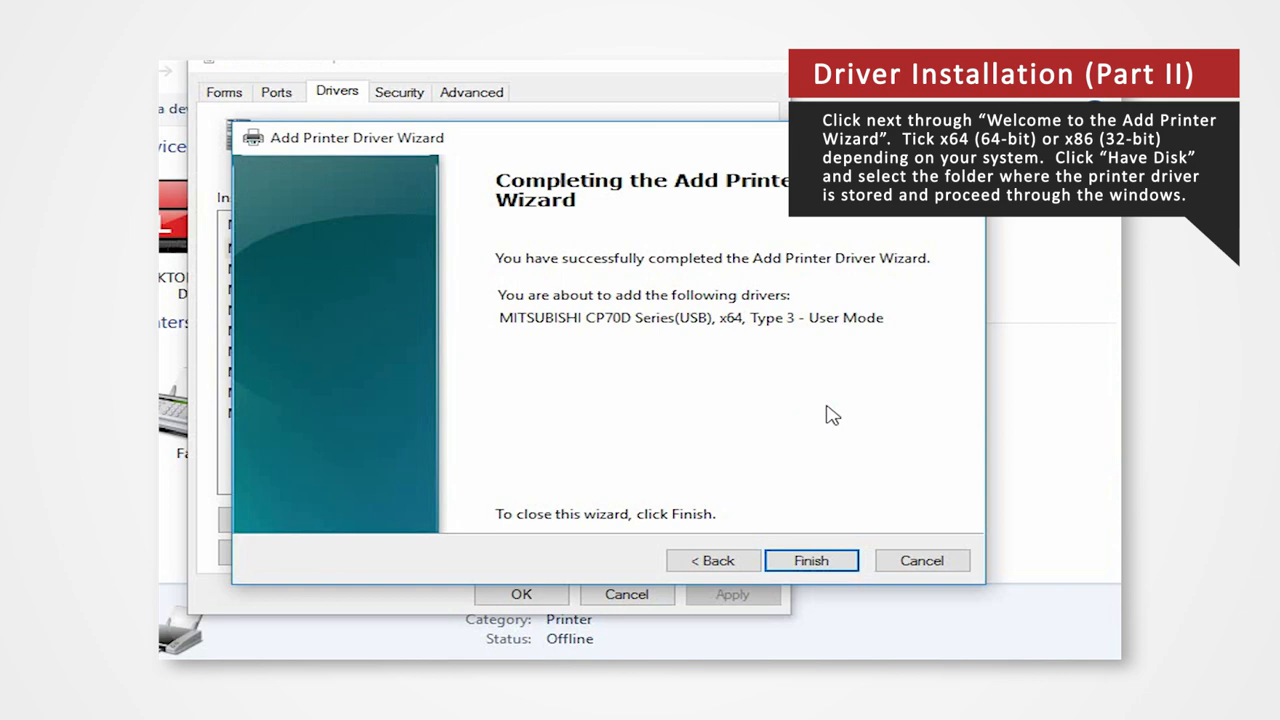
left_click(811, 560)
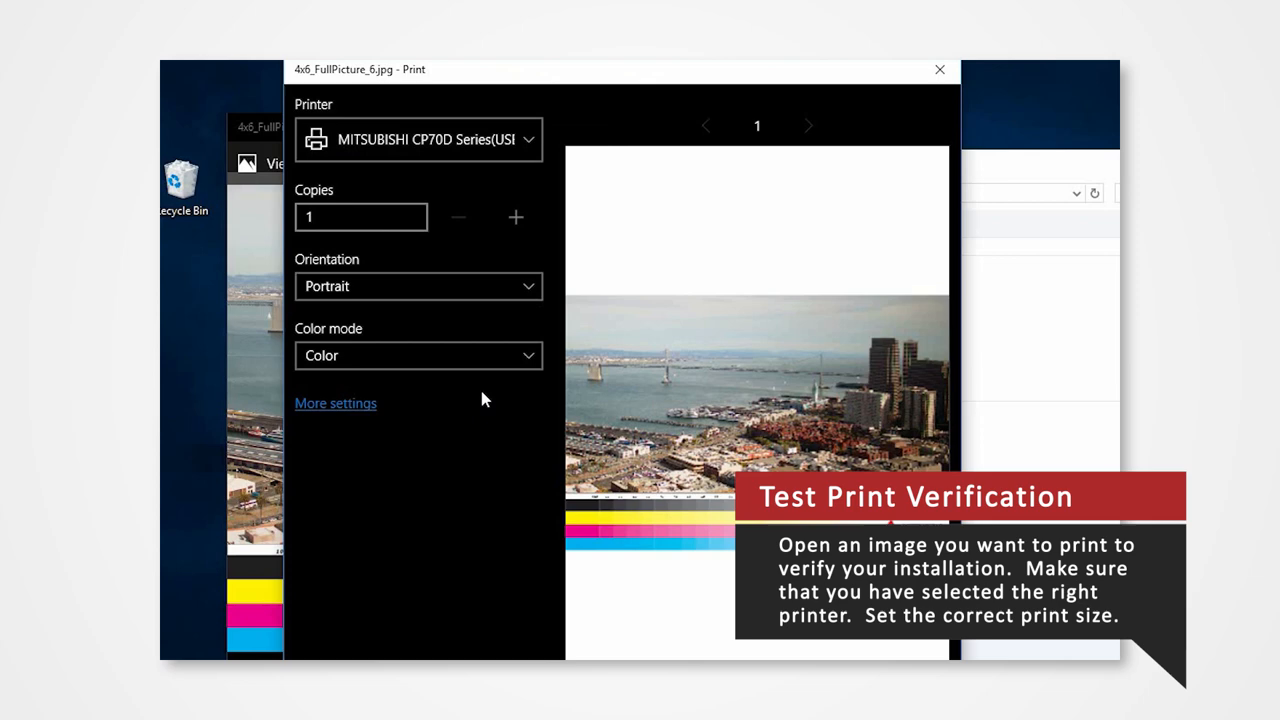
Print 4x6_FullPicture_6.jpg in landscape orientation on the MITSUBISHI CP70D
left_click(335, 403)
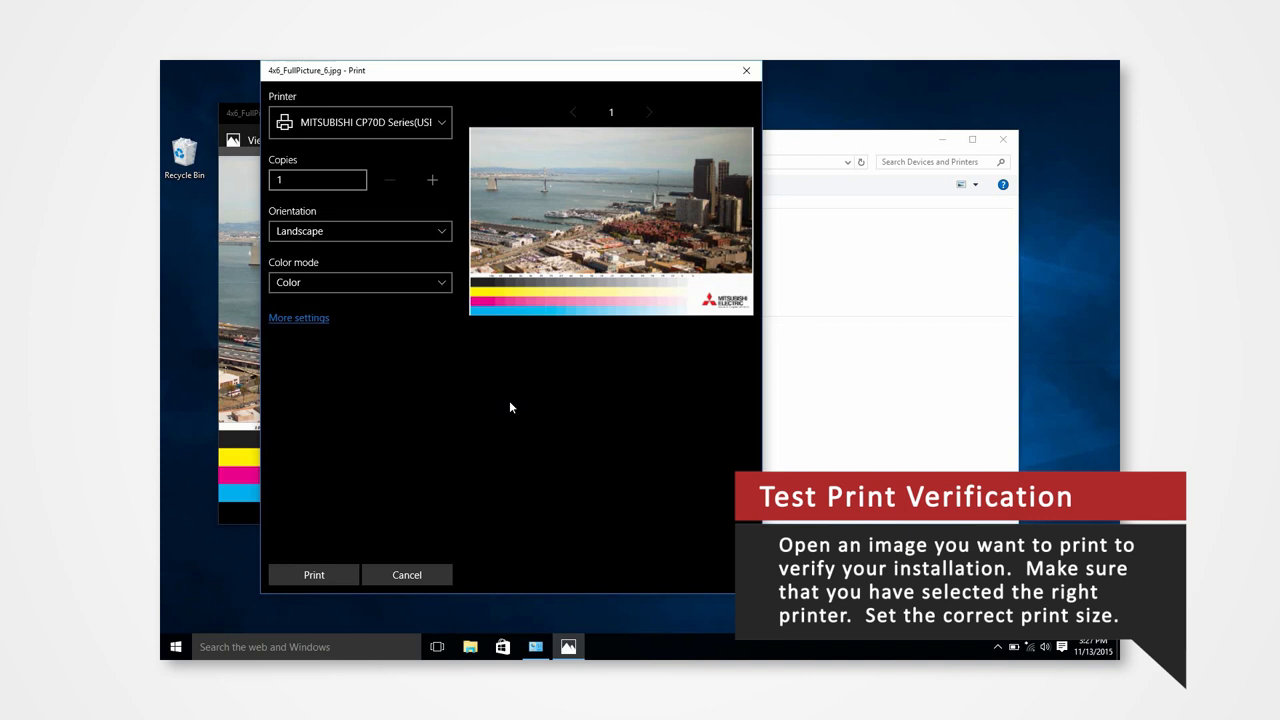
left_click(406, 574)
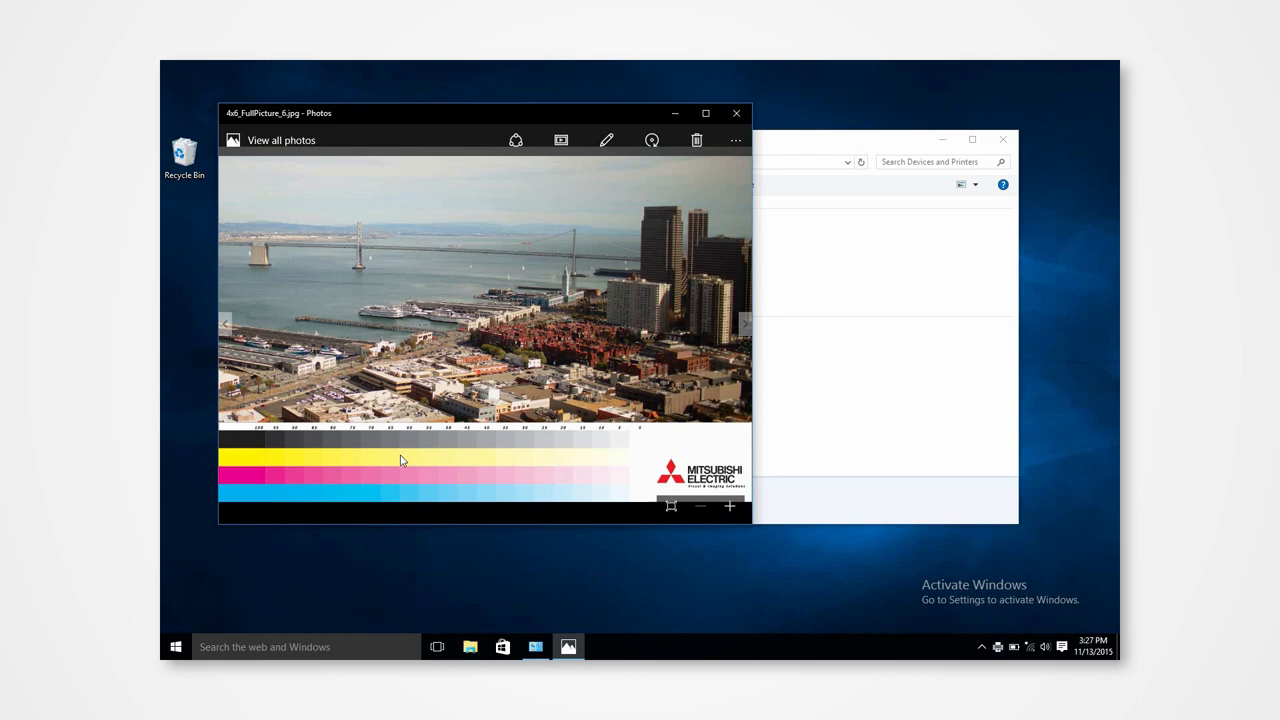